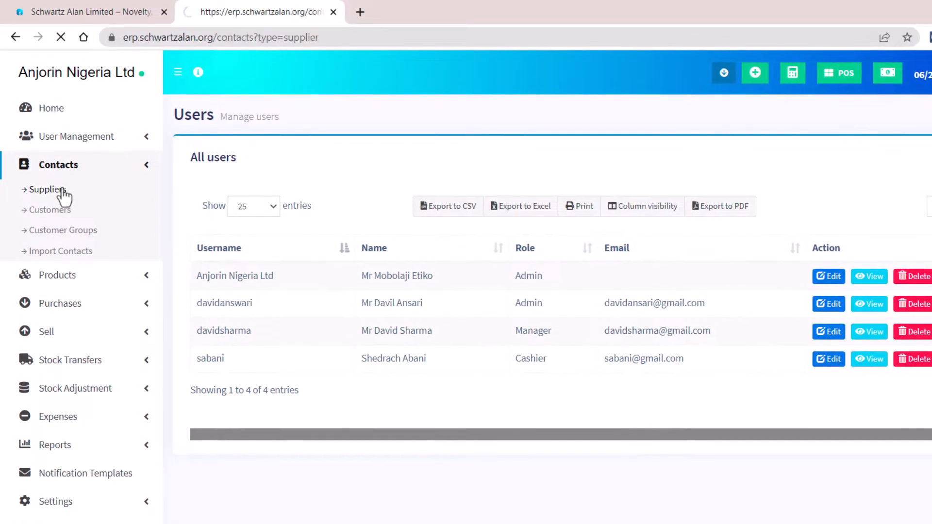
Show the Suppliers list from the Contacts sidebar menu
{"action": "left_click", "coordinate": [47, 189]}
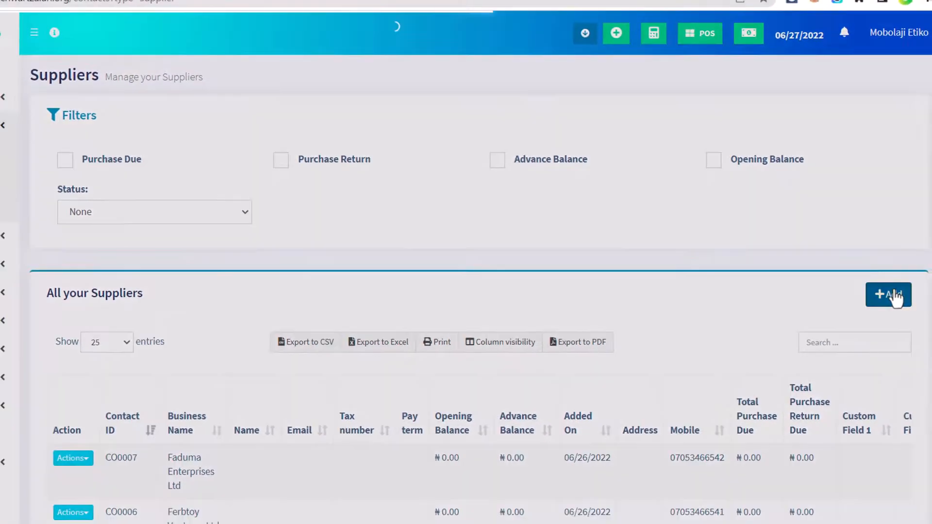
Start a new contact with type Suppliers and mark it as a Business
{"action": "left_click", "coordinate": [887, 294]}
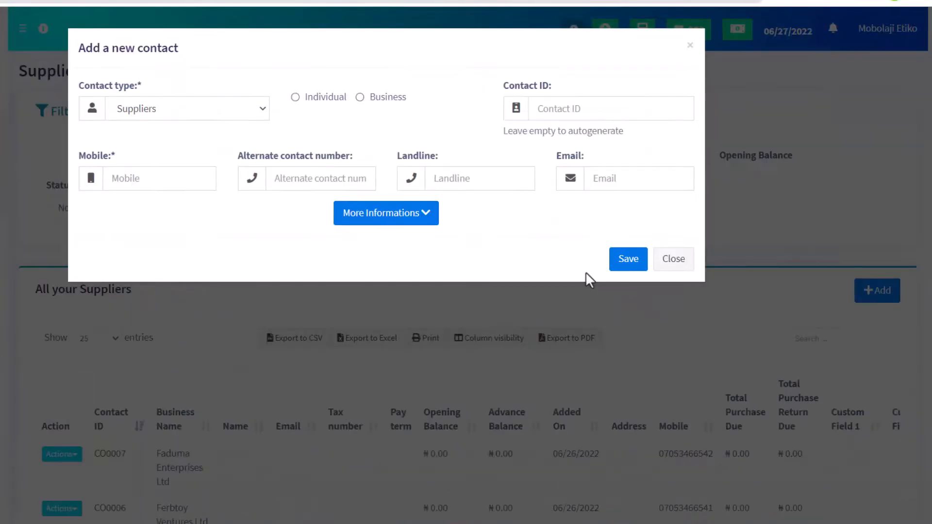
{"action": "left_click", "coordinate": [187, 108]}
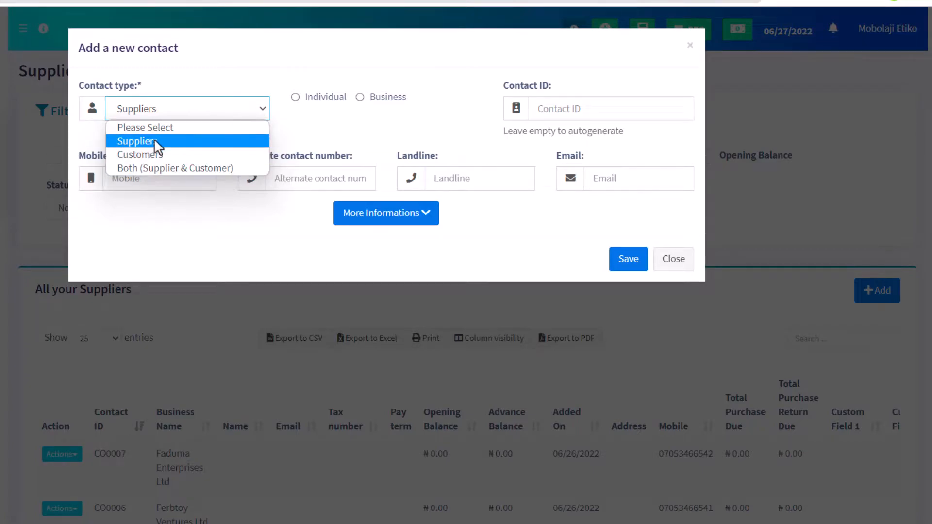
{"action": "left_click", "coordinate": [138, 141]}
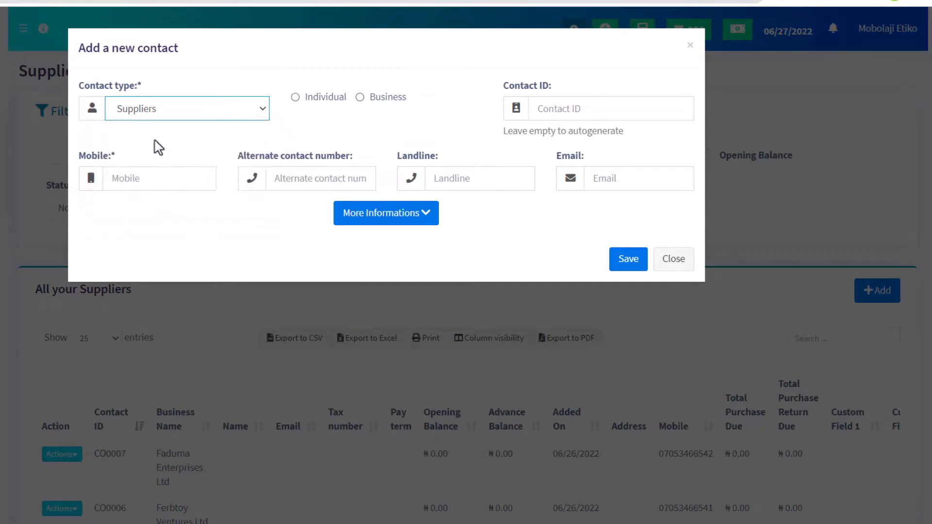
{"action": "left_click", "coordinate": [360, 97]}
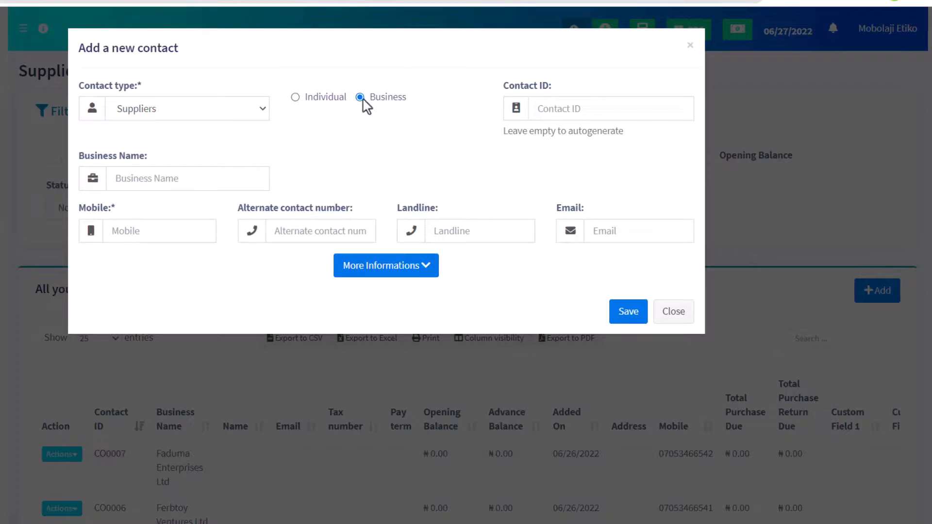
{"action": "type", "text": "Tech company"}
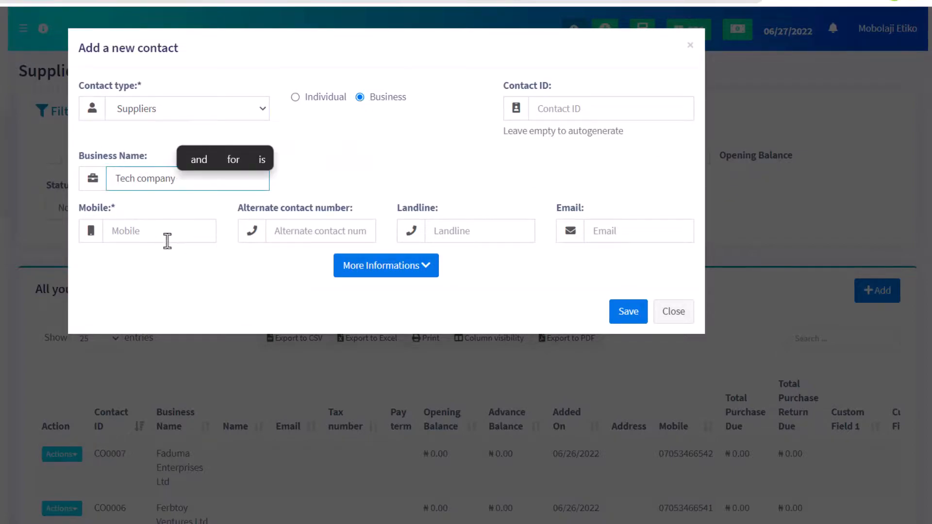
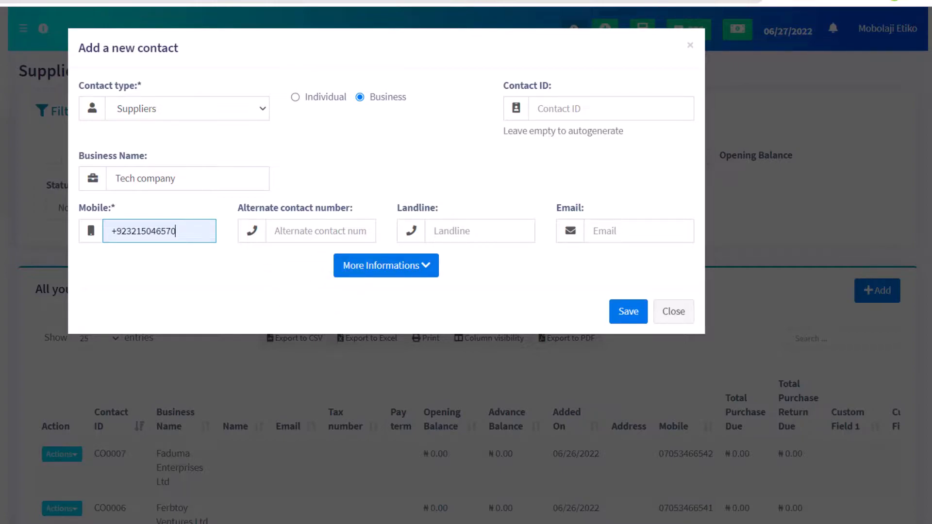
{"action": "left_click", "coordinate": [639, 231]}
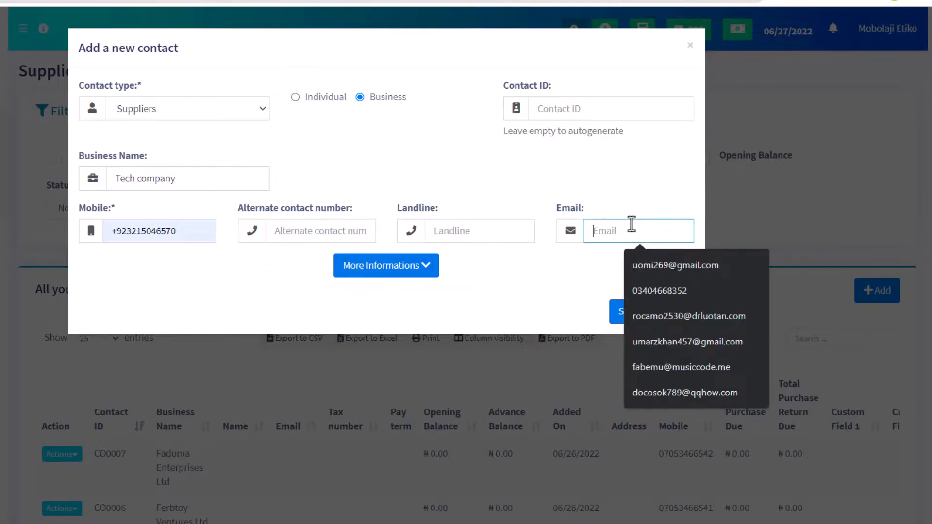
{"action": "left_click", "coordinate": [682, 367]}
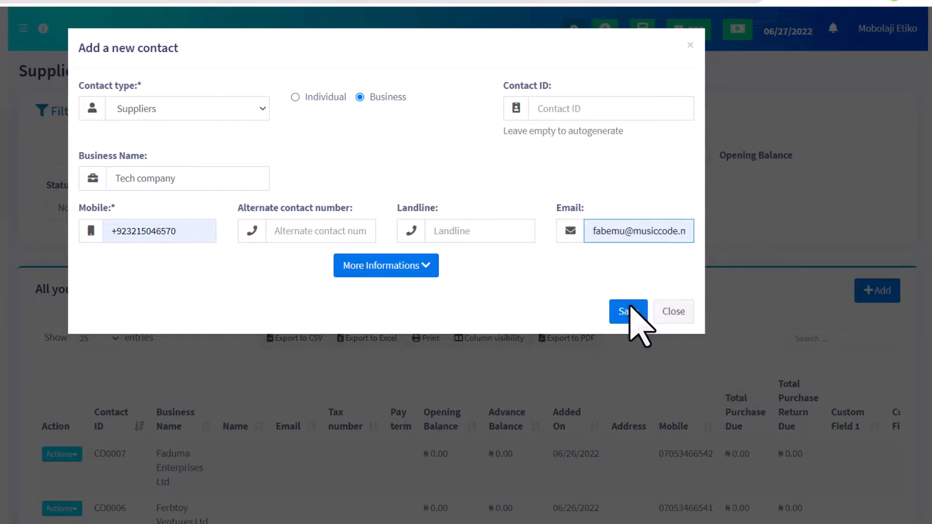
{"action": "left_click", "coordinate": [629, 311]}
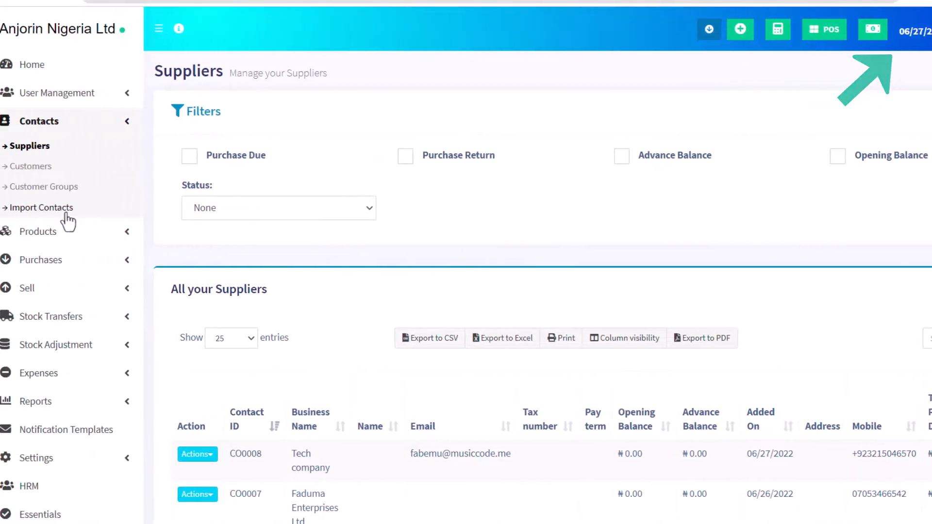
Go to Import Contacts and download the contact import template file
{"action": "left_click", "coordinate": [42, 207]}
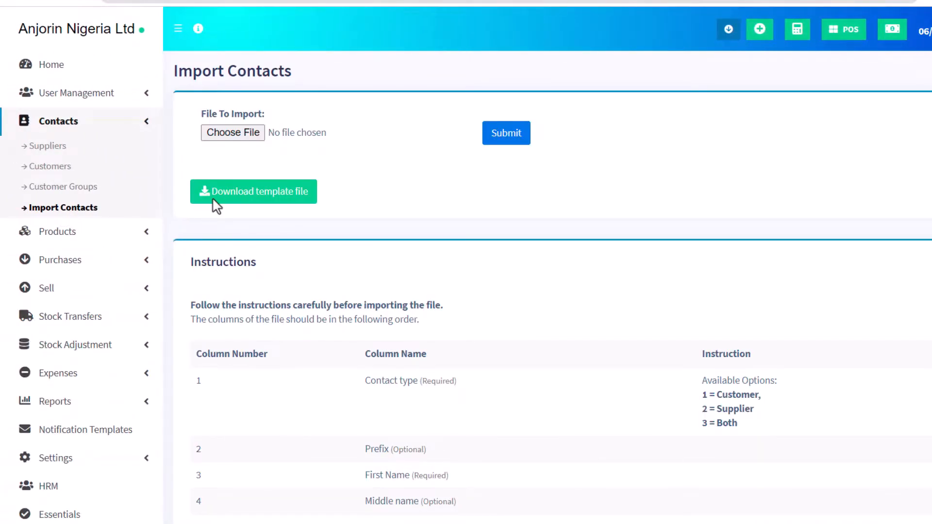
{"action": "left_click", "coordinate": [254, 191]}
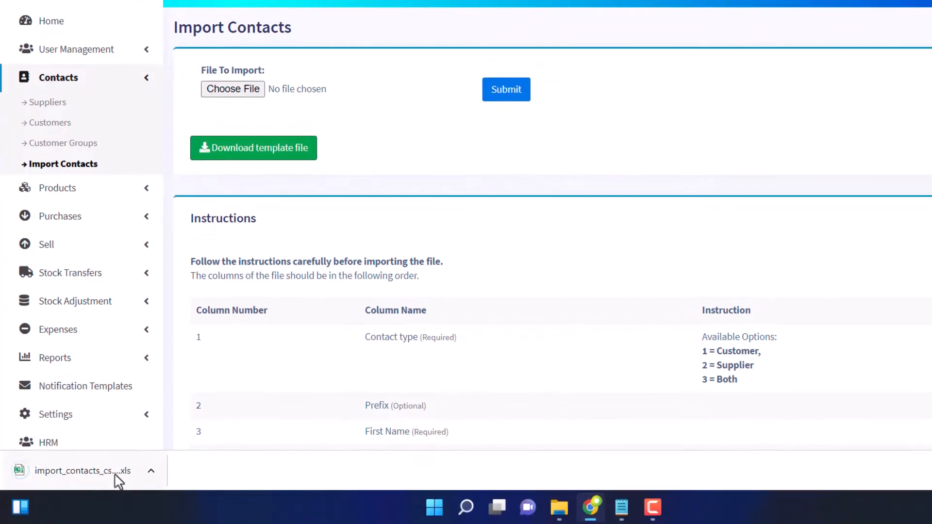
In the downloaded template, enter contact type 1 in A2 and first name David in C2
{"action": "left_click", "coordinate": [82, 471]}
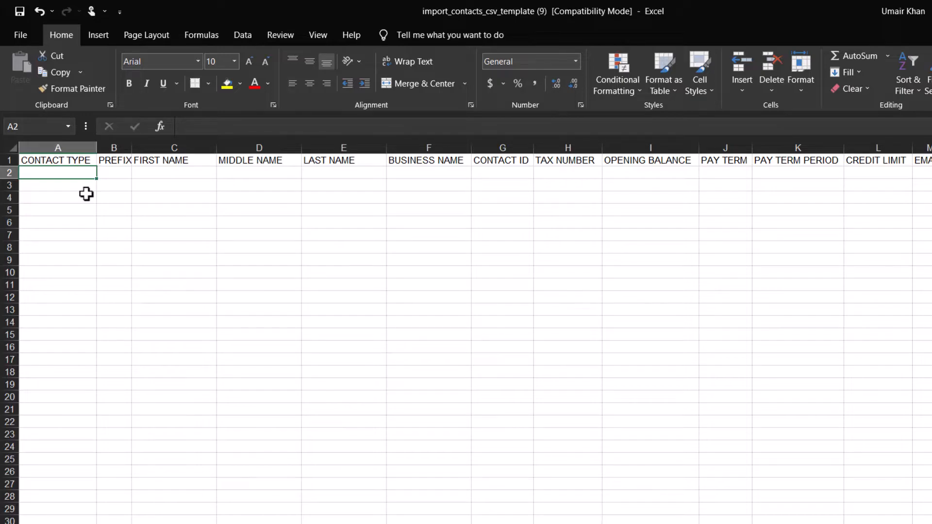
{"action": "type", "text": "1"}
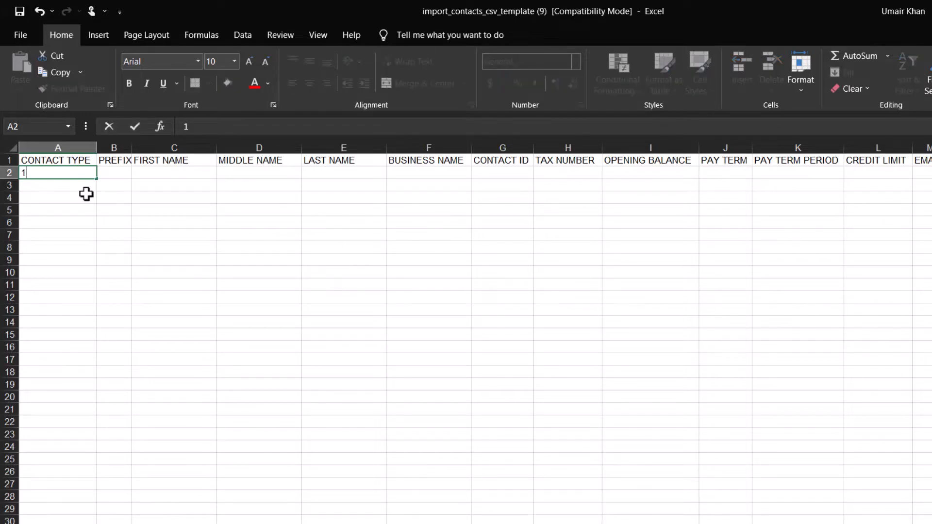
{"action": "type", "text": "2"}
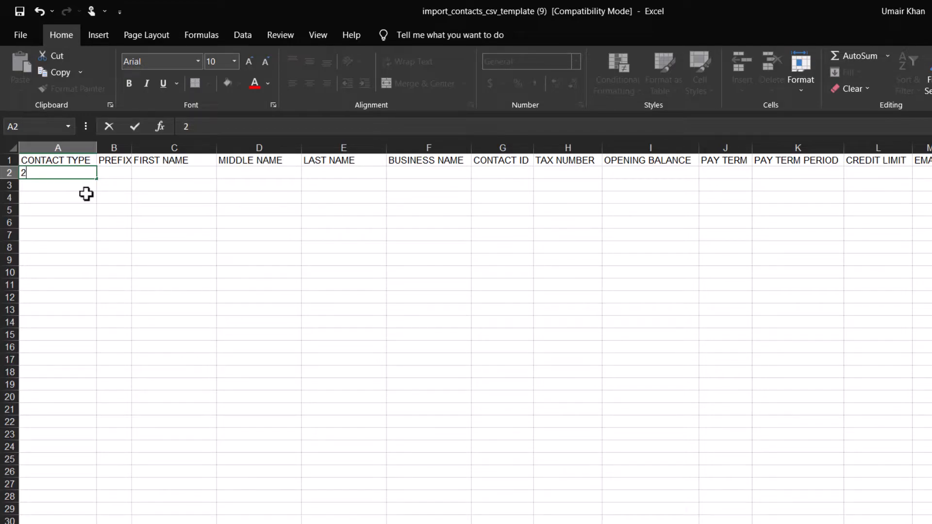
{"action": "type", "text": "3"}
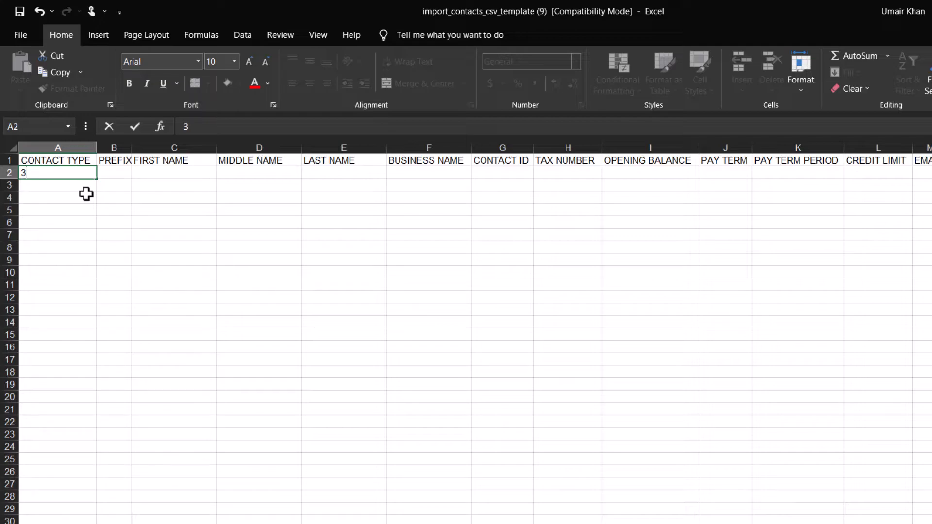
{"action": "key", "text": "Delete"}
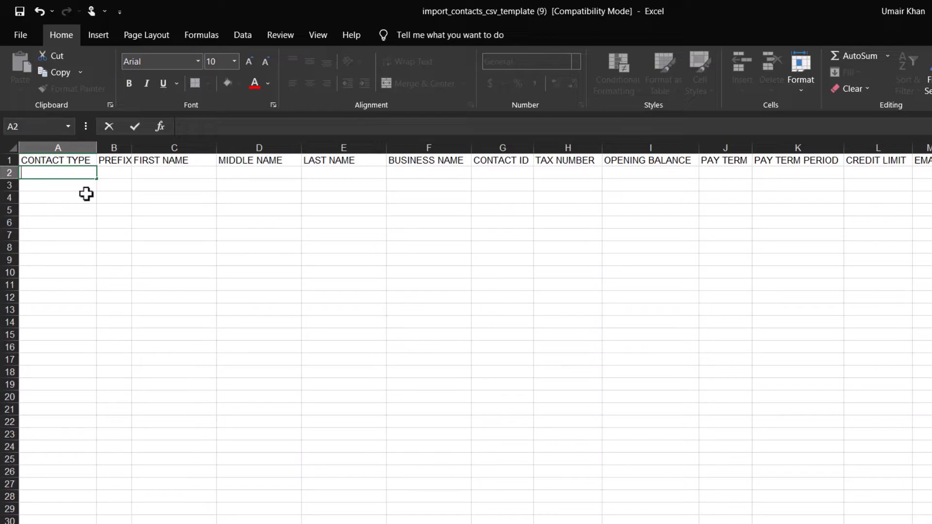
{"action": "type", "text": "1"}
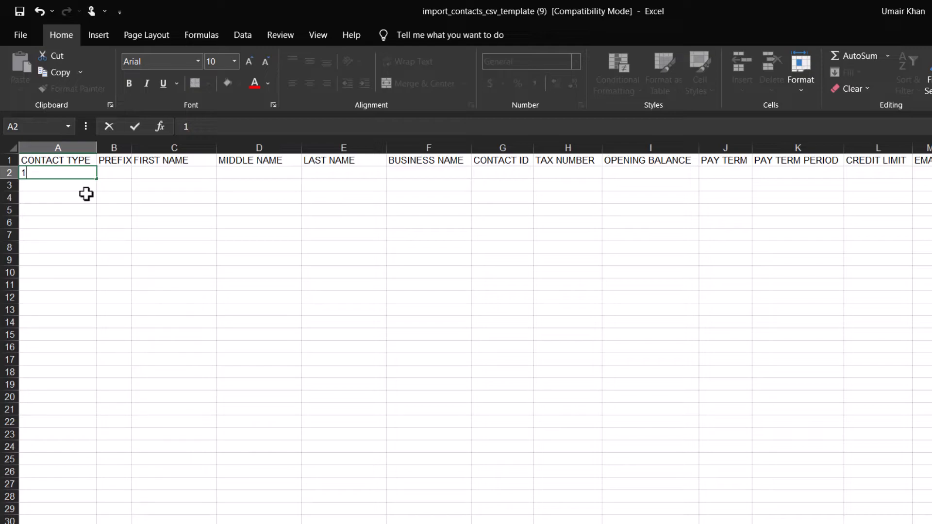
{"action": "type", "text": "David"}
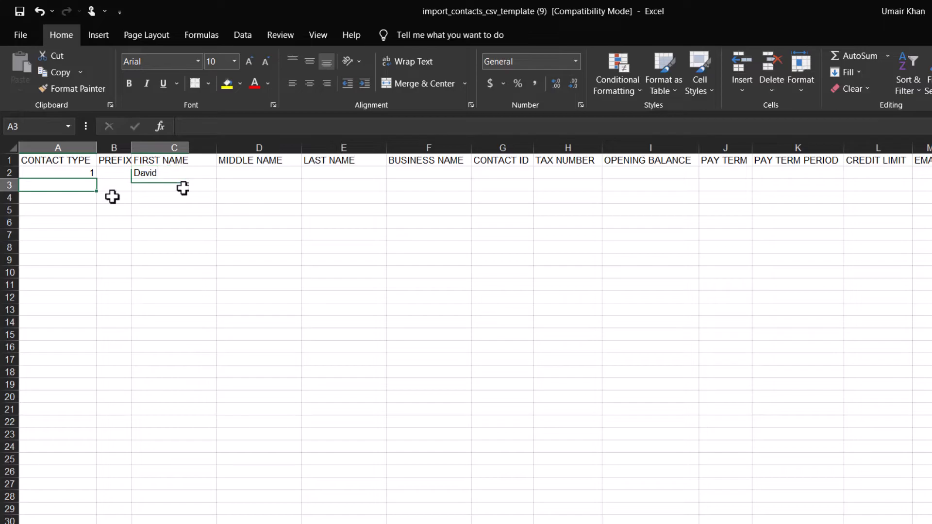
Add business name Technologent and the mobile number to row 2, then save the template
{"action": "type", "text": "Technology"}
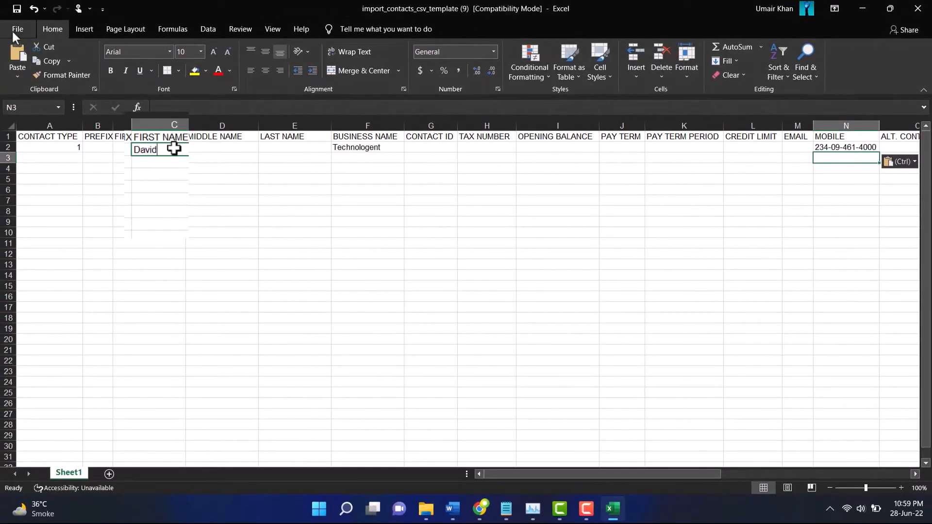
{"action": "left_click", "coordinate": [17, 28]}
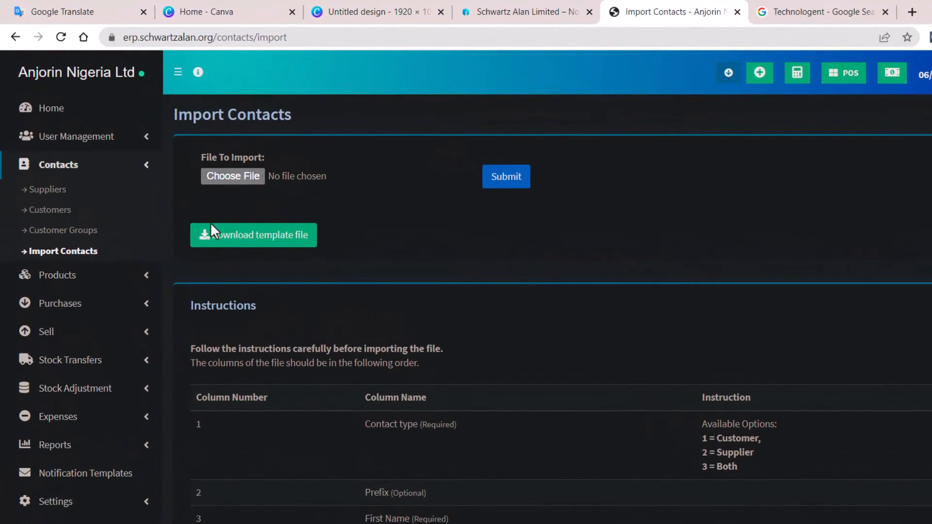
Attach import_contacts_csv_template (9) from Downloads as the file to import
{"action": "left_click", "coordinate": [232, 175]}
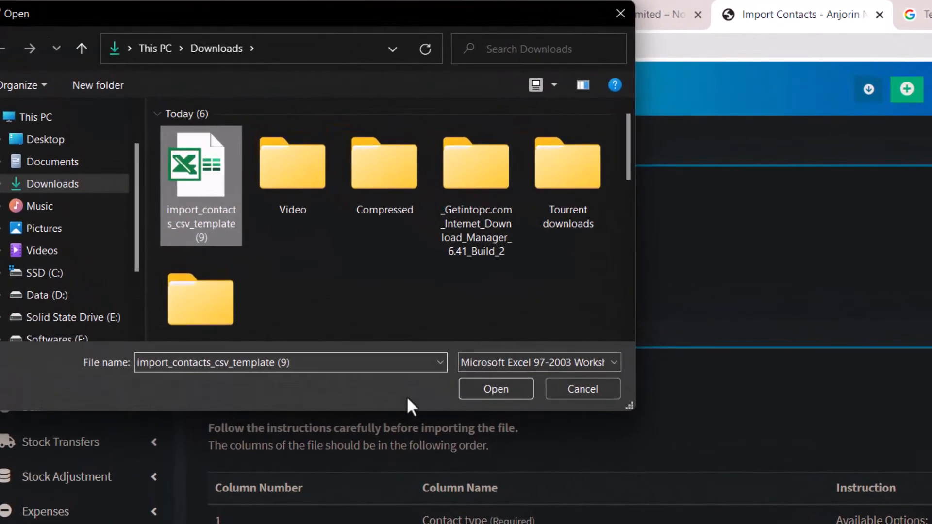
{"action": "left_click", "coordinate": [201, 166]}
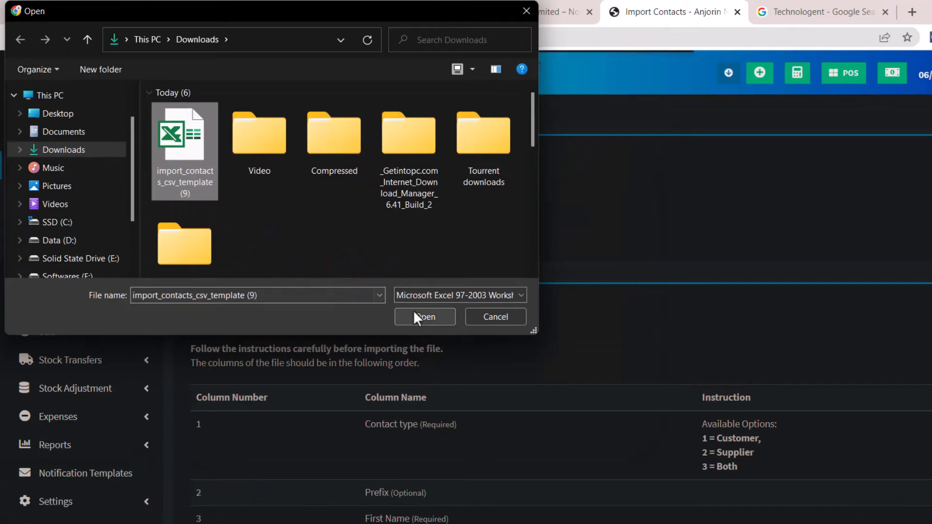
{"action": "left_click", "coordinate": [424, 317]}
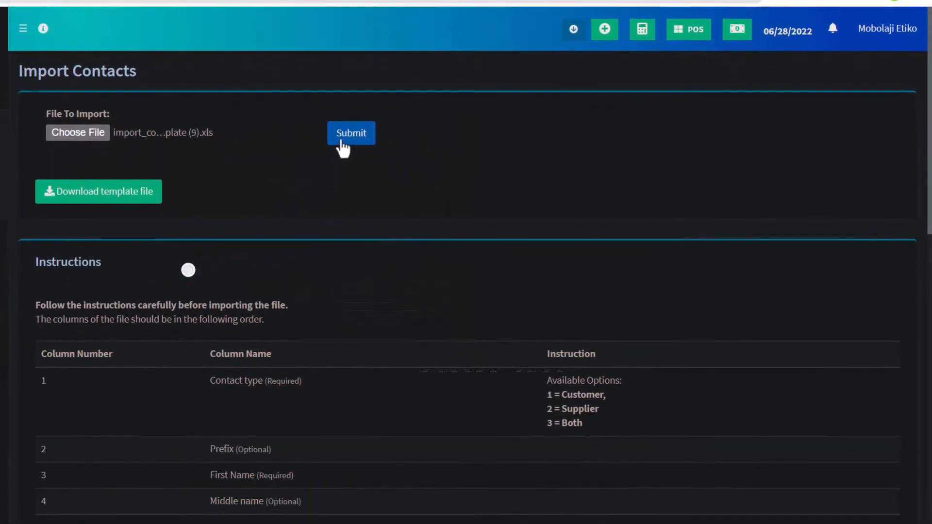